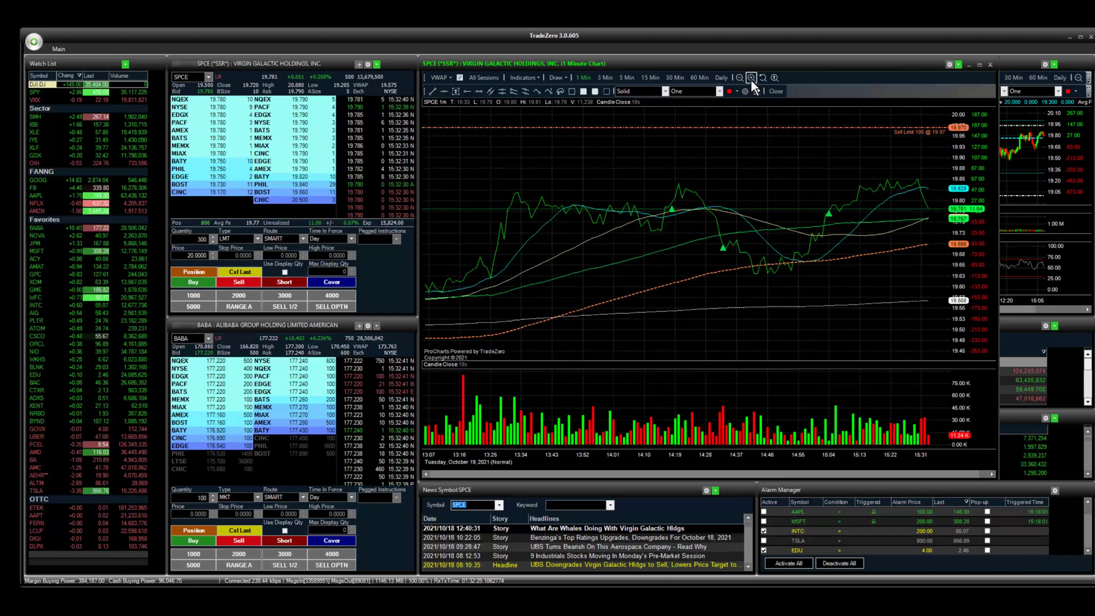
mouse_move(843, 304)
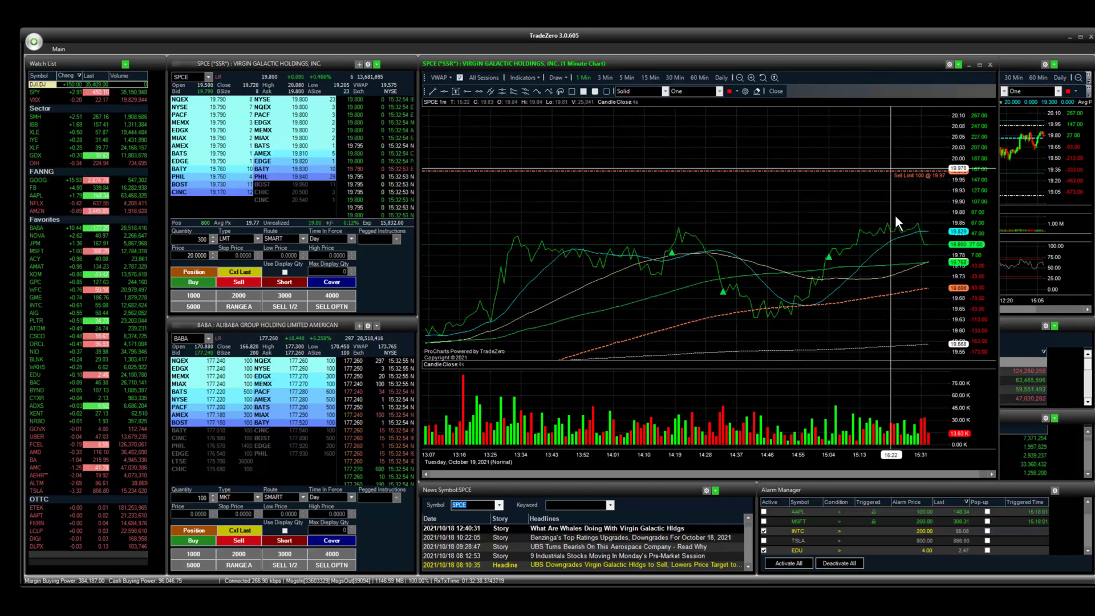
mouse_move(883, 133)
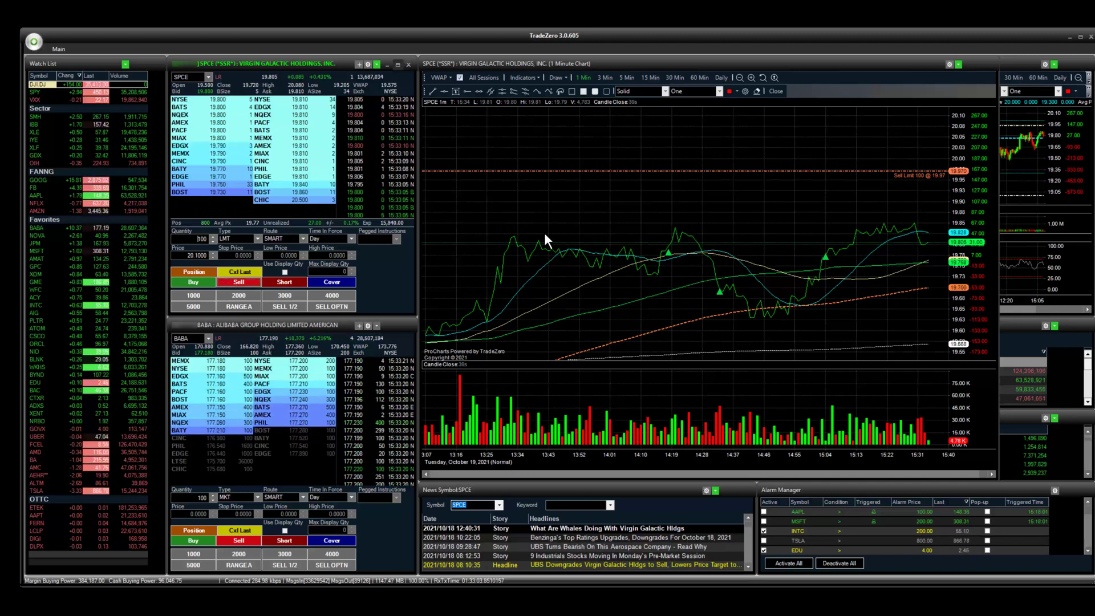
left_click(237, 281)
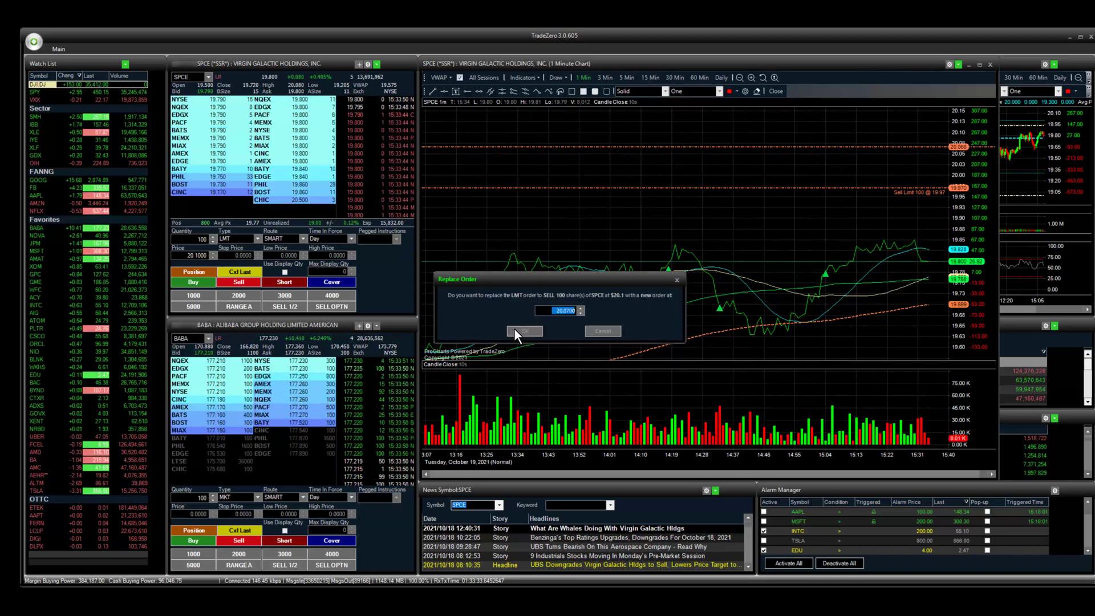
Confirm moving the 100-share SPCE sell limit from 20.10 to 20.07.
left_click(524, 331)
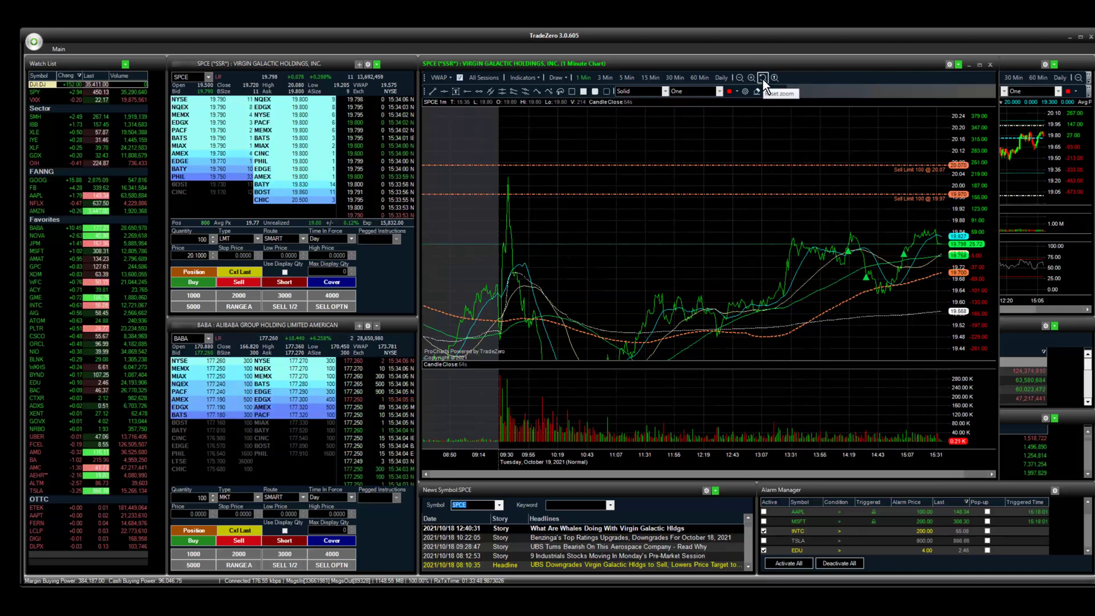
Reset the SPCE chart zoom to its default range, showing prices up to about 20.00.
left_click(763, 77)
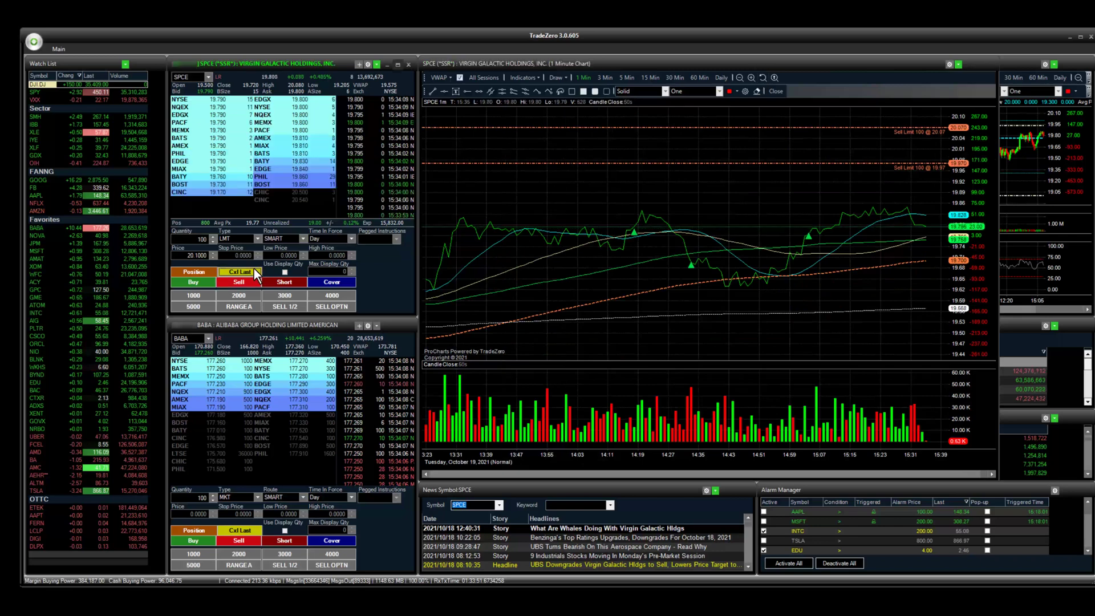
mouse_move(768, 183)
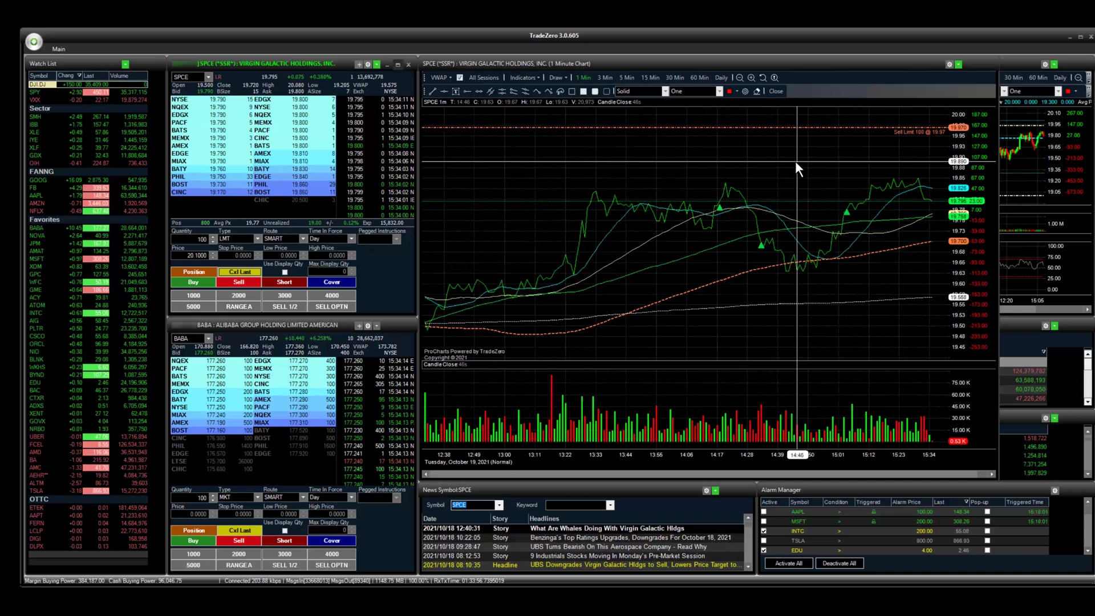
mouse_move(761, 293)
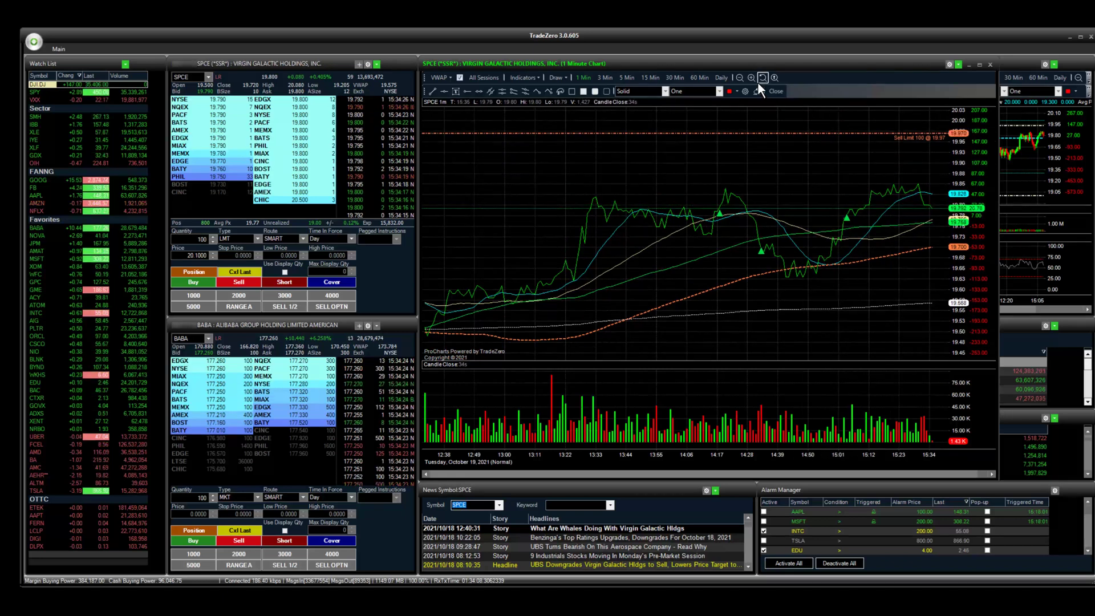
left_click(762, 78)
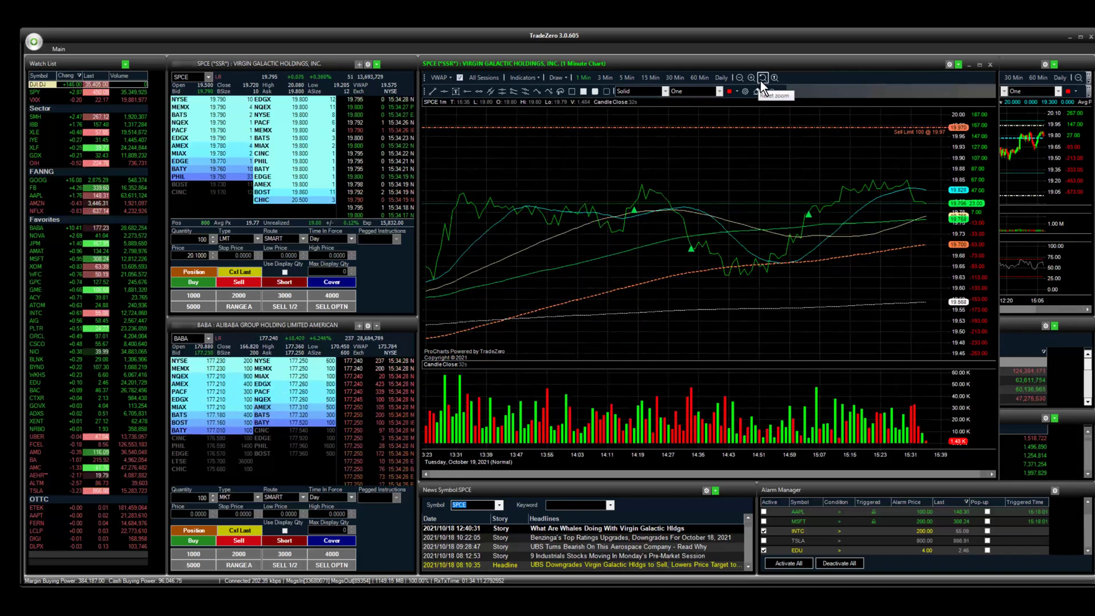